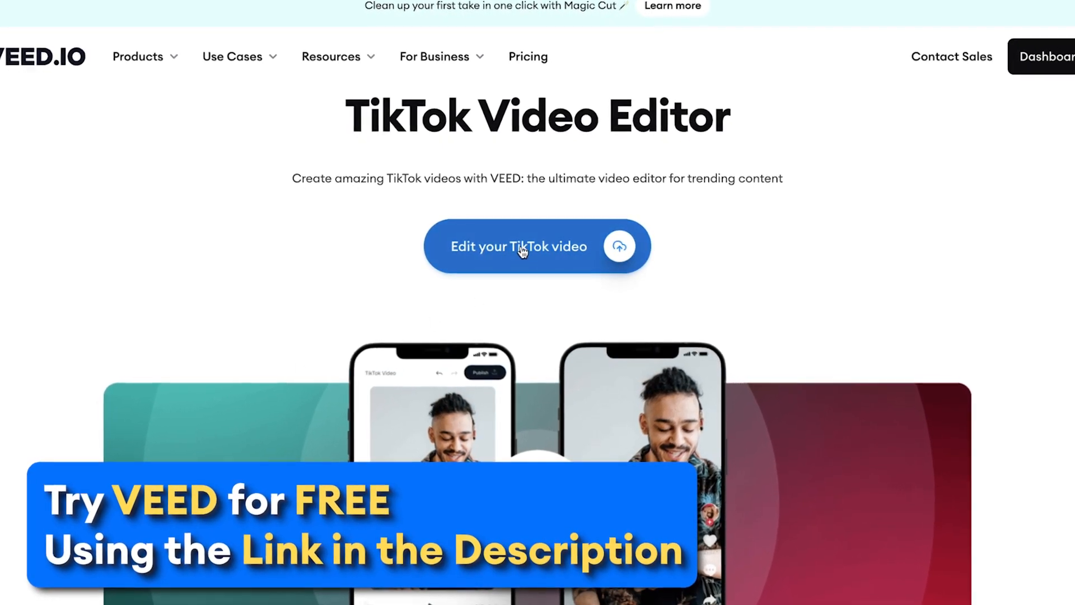
Step: Launch the editor via 'Edit your TikTok video' on the TikTok Video Editor page
left_click(519, 246)
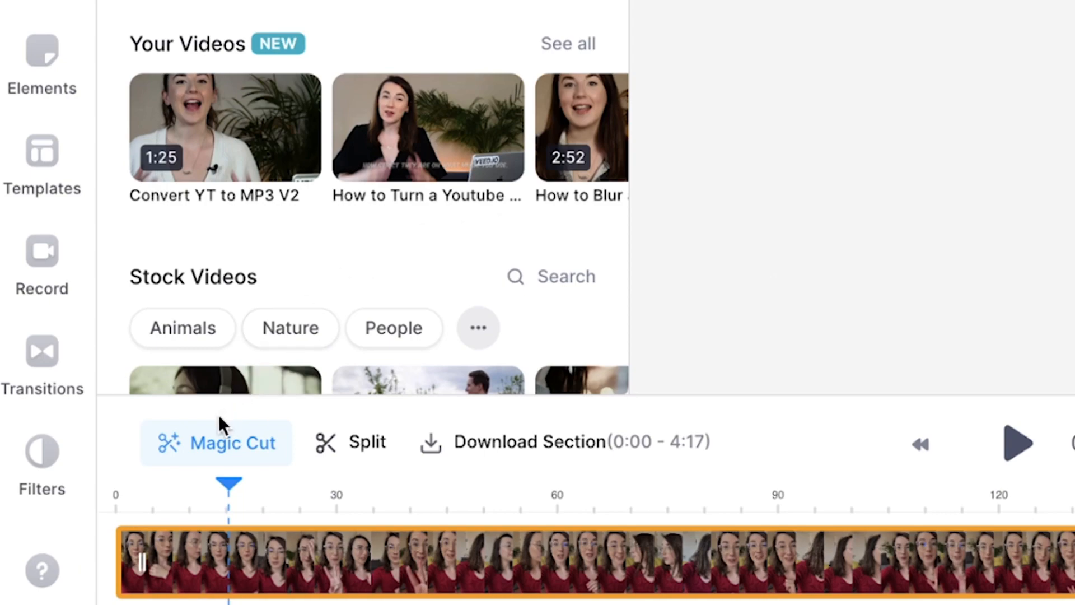
Step: Start a new project and bring up the Add Media panel
left_click(215, 441)
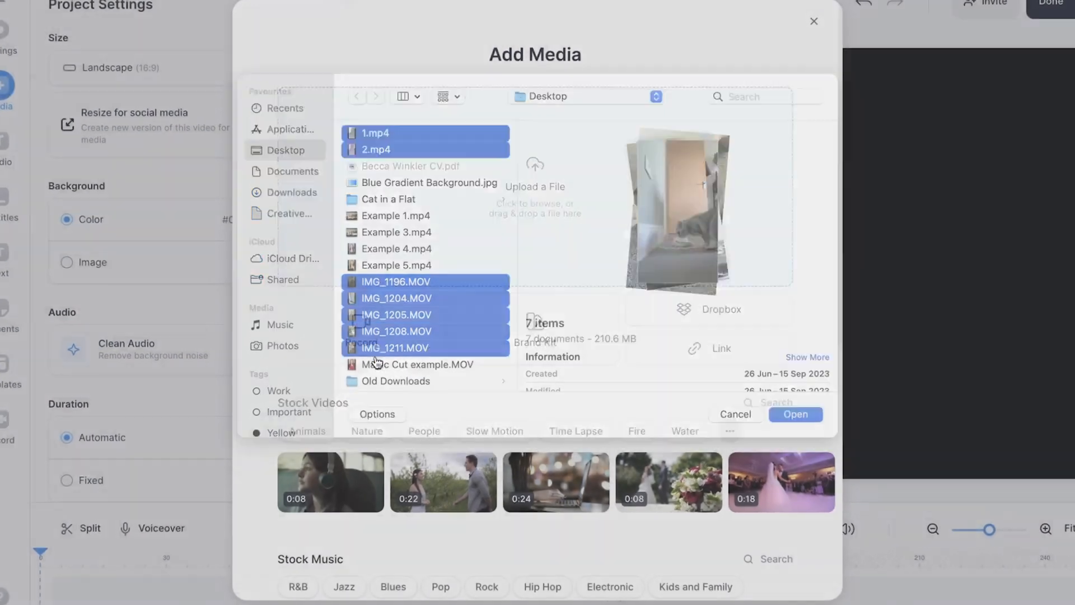
Step: Add the seven selected clips and check the first short clips on the timeline from the start
left_click(795, 414)
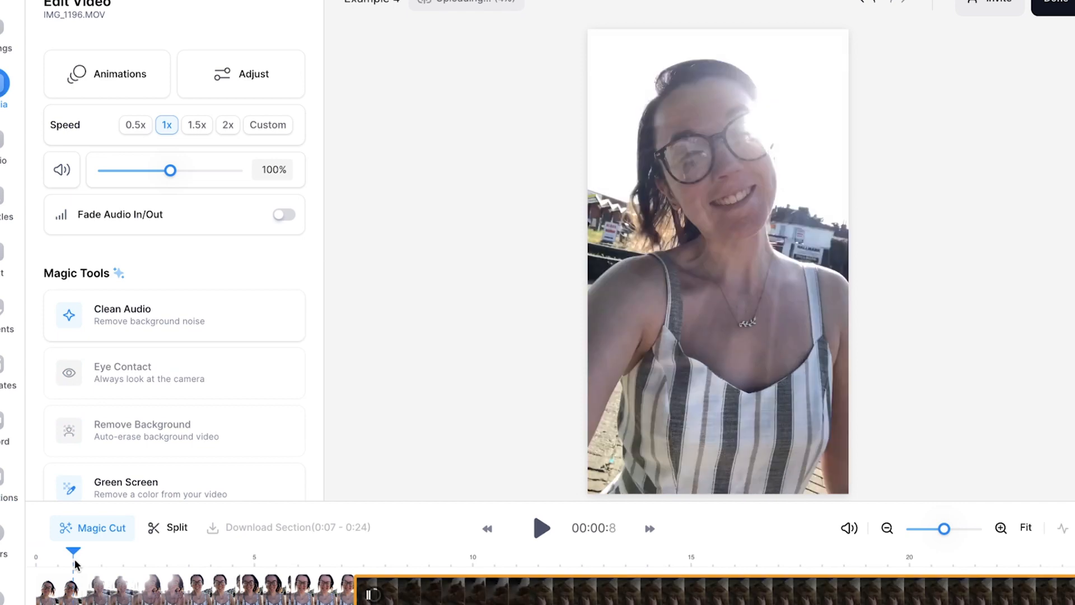
left_click(540, 527)
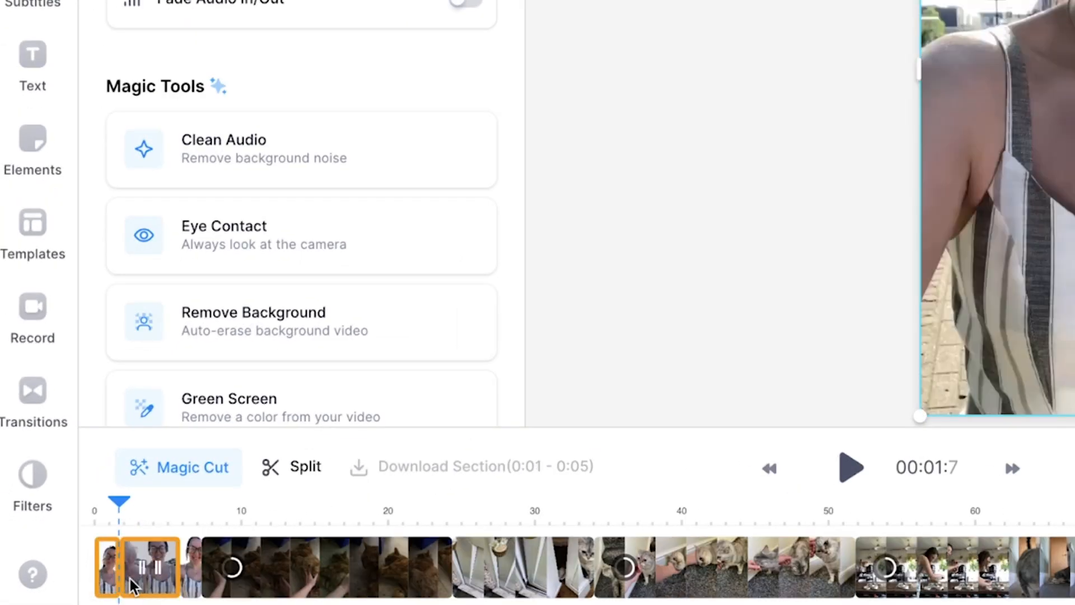
left_click(849, 468)
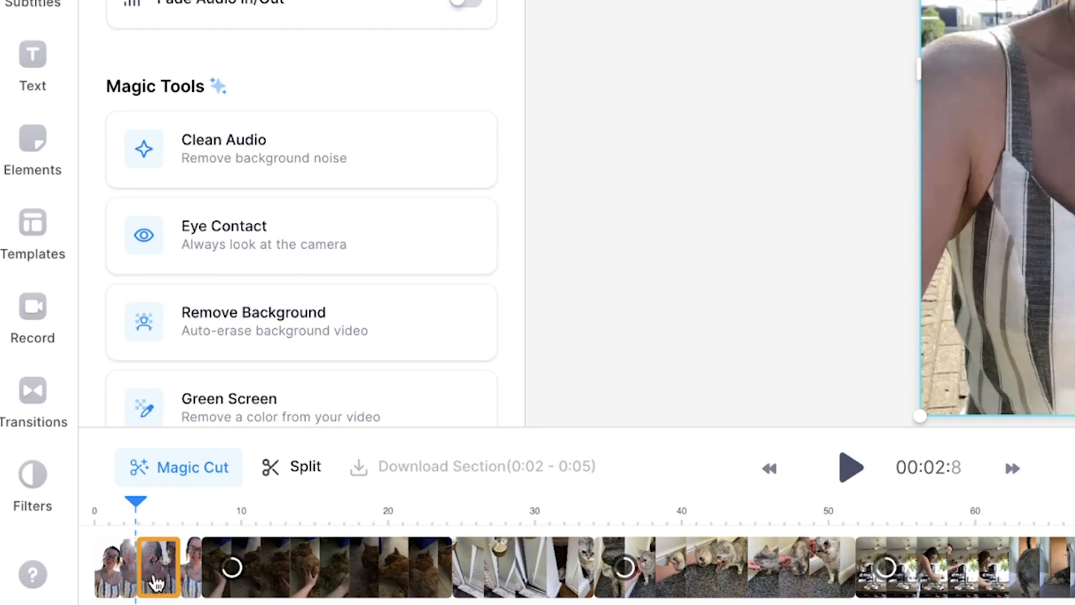
left_click(114, 566)
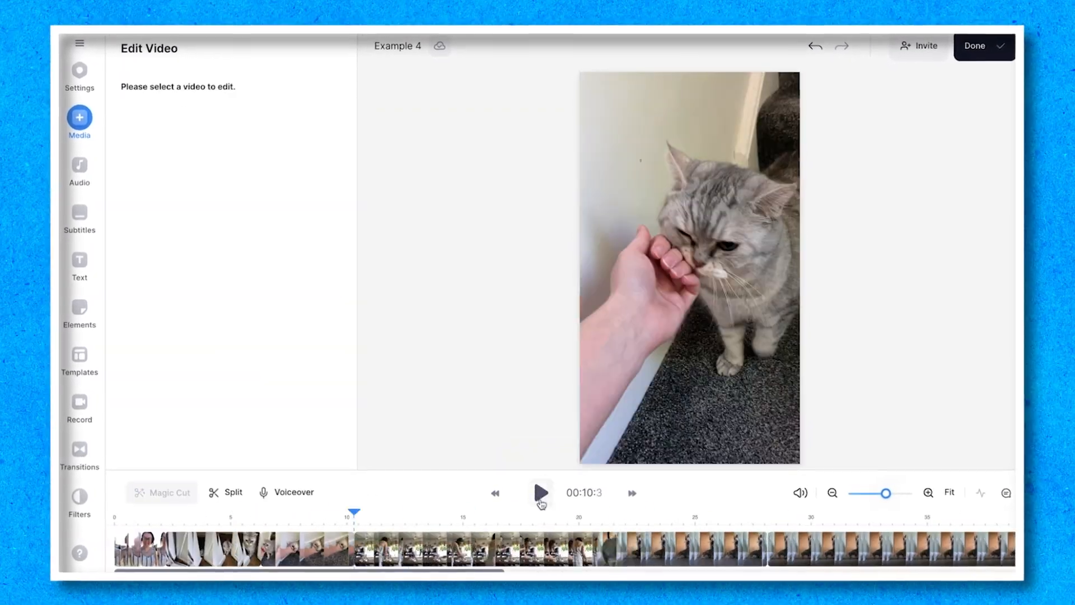
Step: Create Auto Subtitles for the full project in English (UK) after playing back the assembled video
left_click(79, 218)
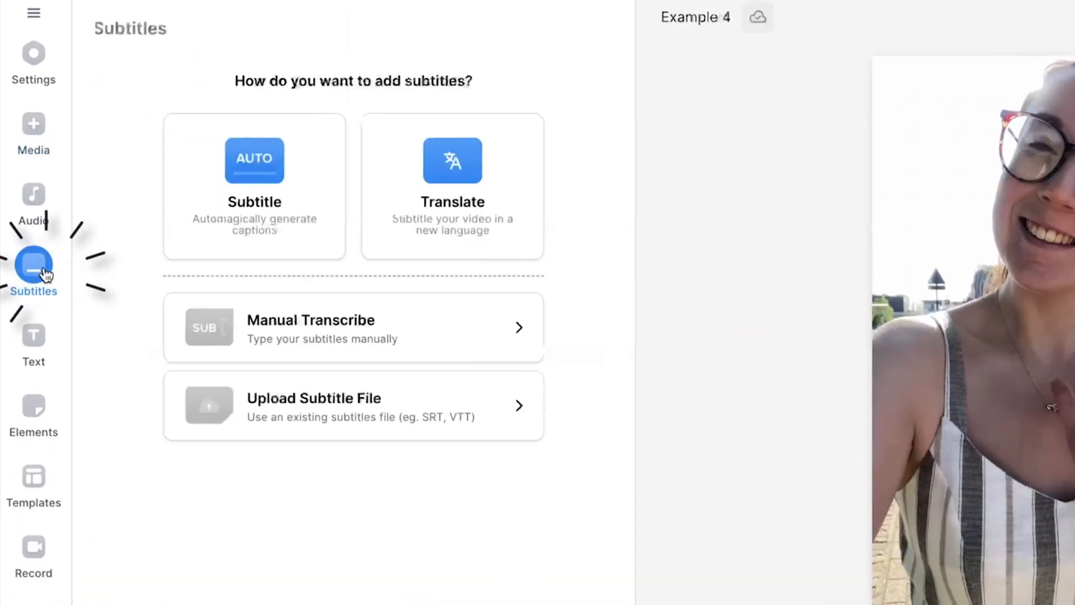
left_click(255, 160)
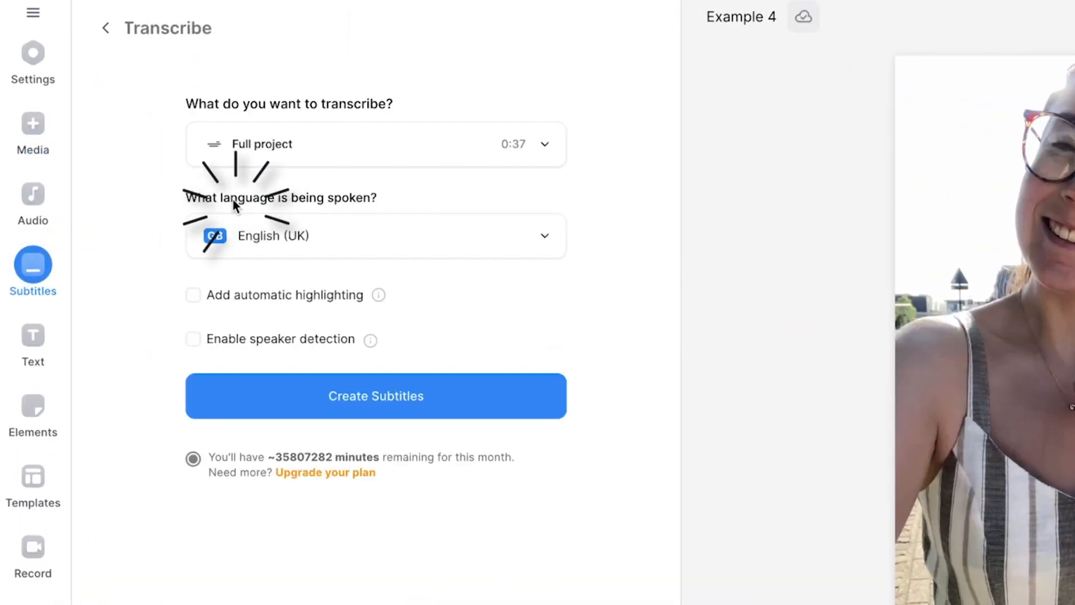
left_click(376, 144)
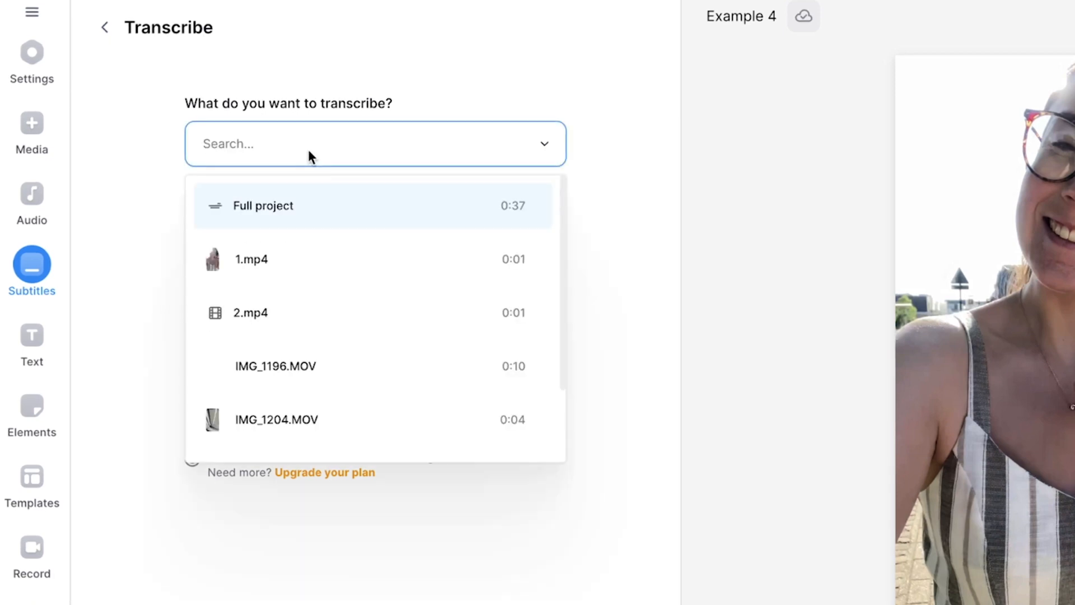
mouse_move(303, 324)
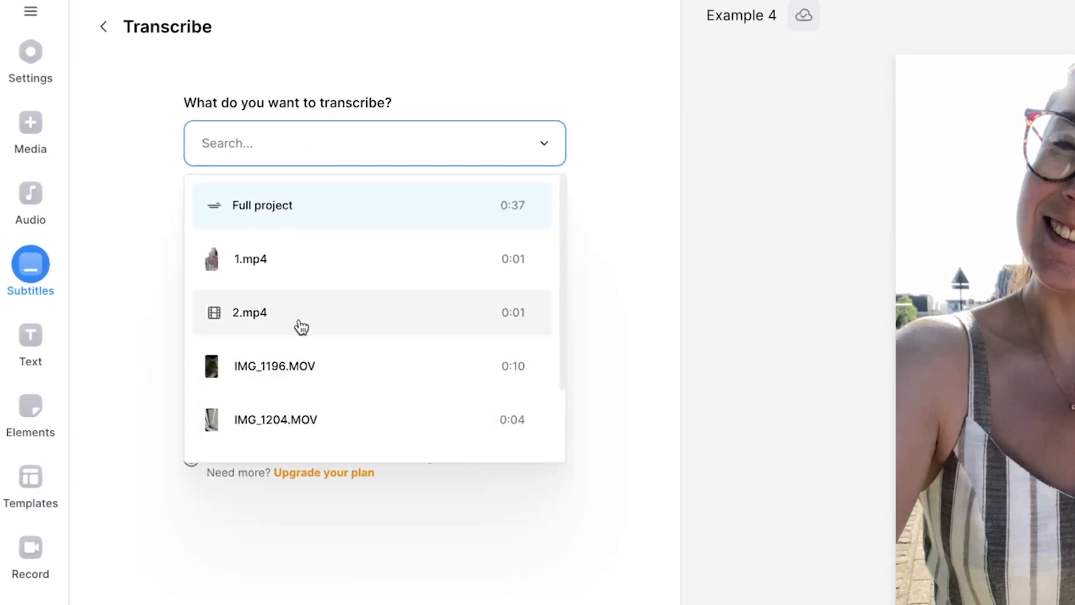
left_click(262, 204)
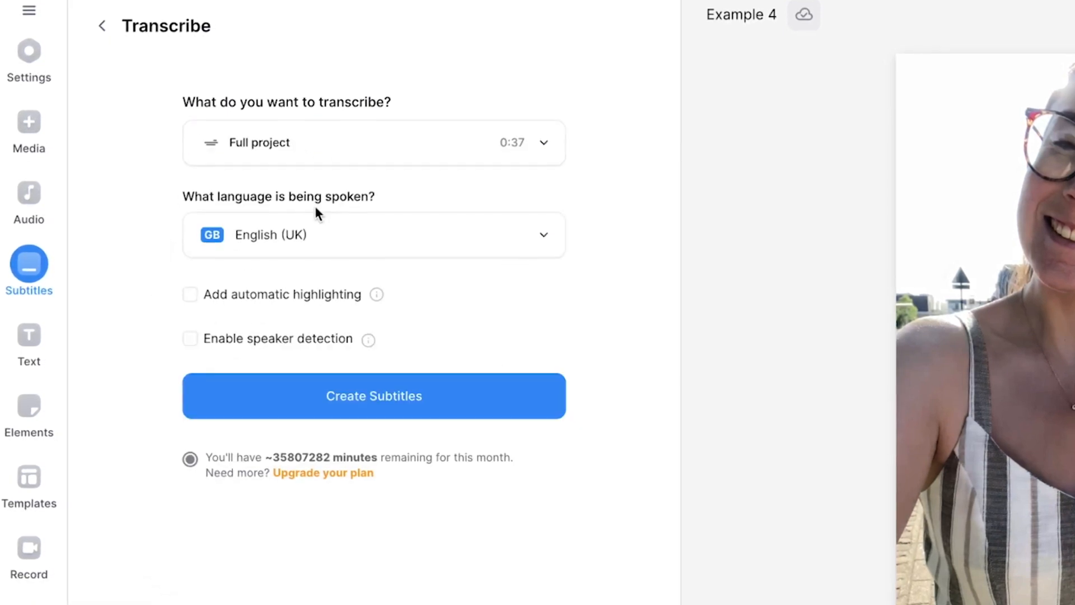
left_click(374, 234)
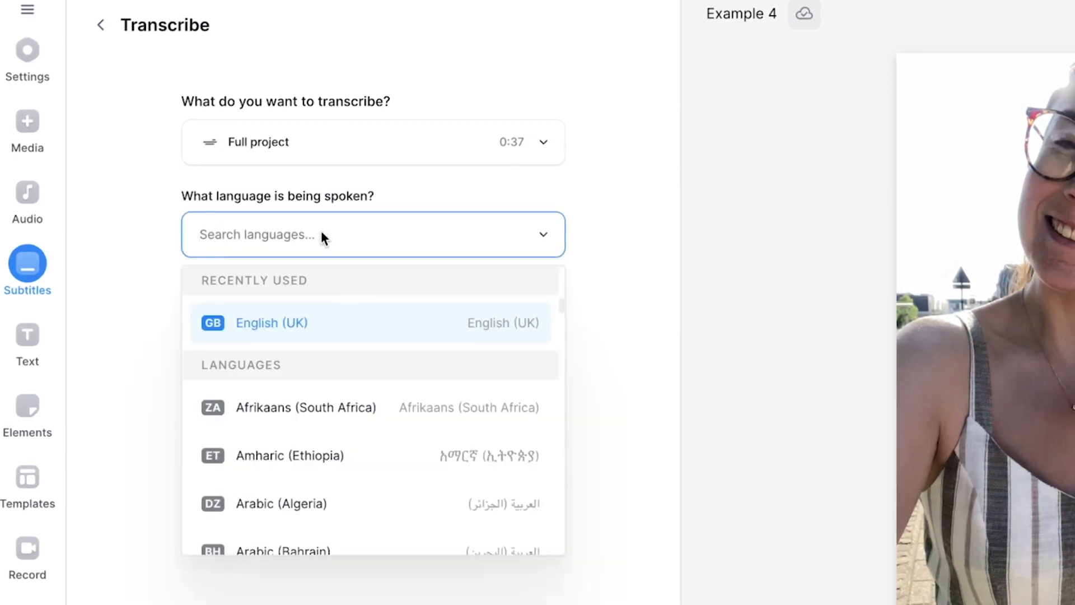
left_click(271, 323)
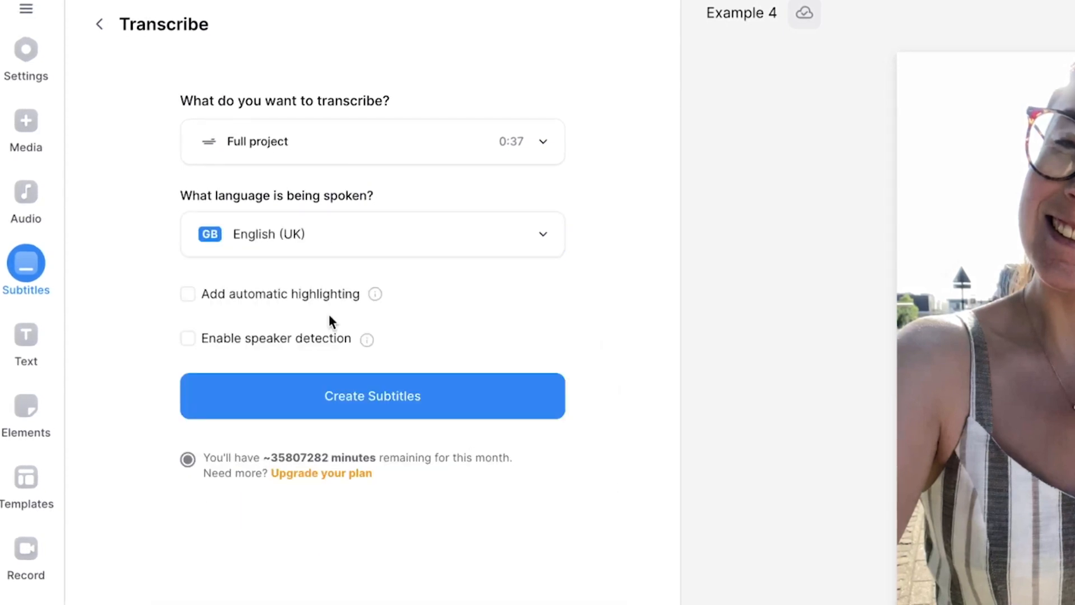
left_click(372, 395)
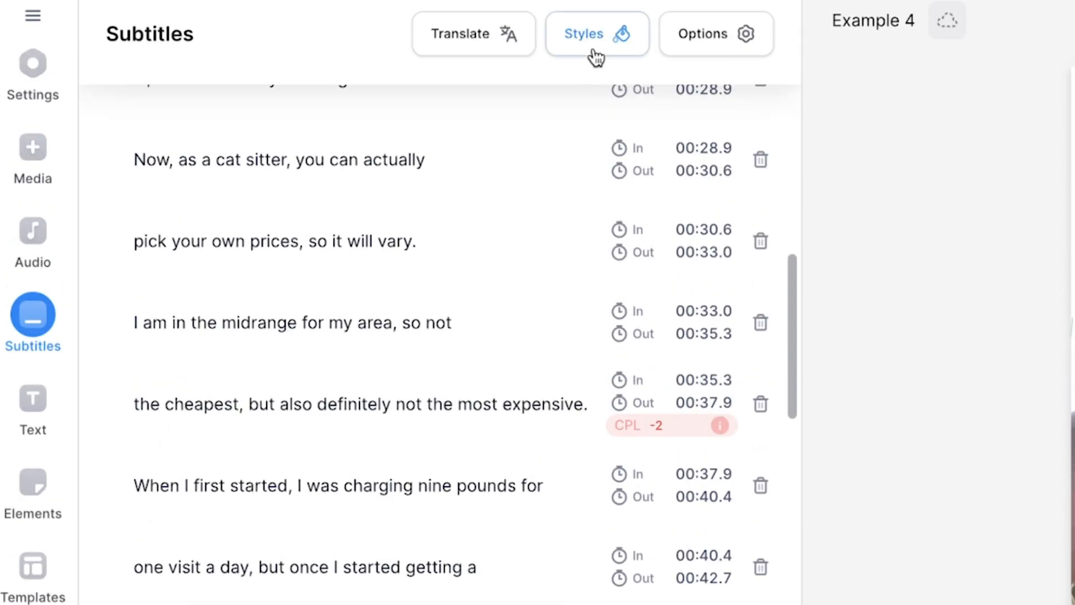
Step: Bring up the Styles choices for the generated subtitle lines
left_click(595, 34)
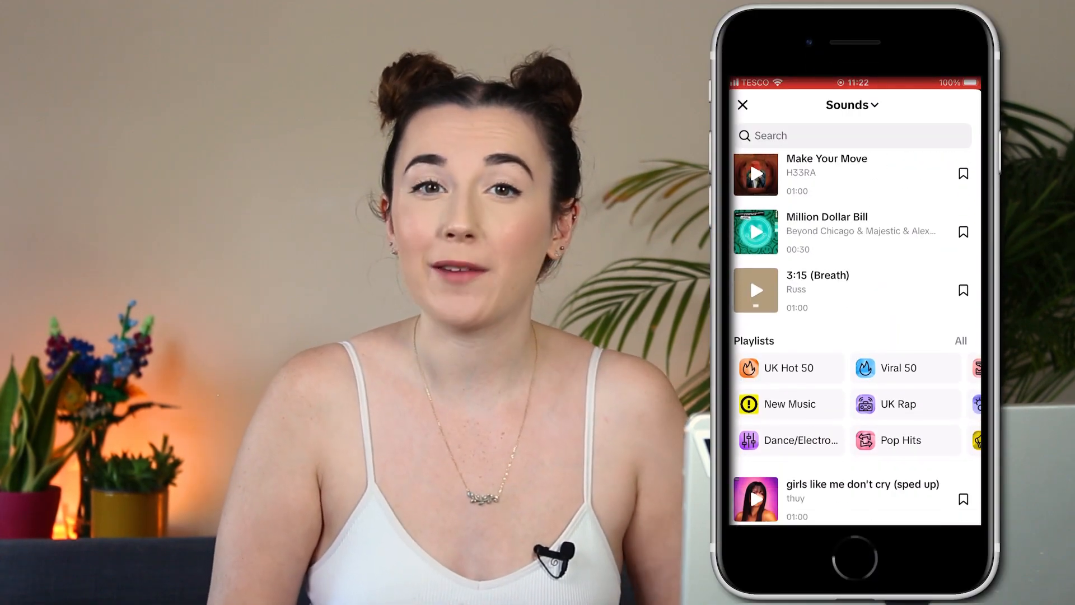
Step: Browse the Stock Music results for 'lofi' background tracks
left_click(898, 367)
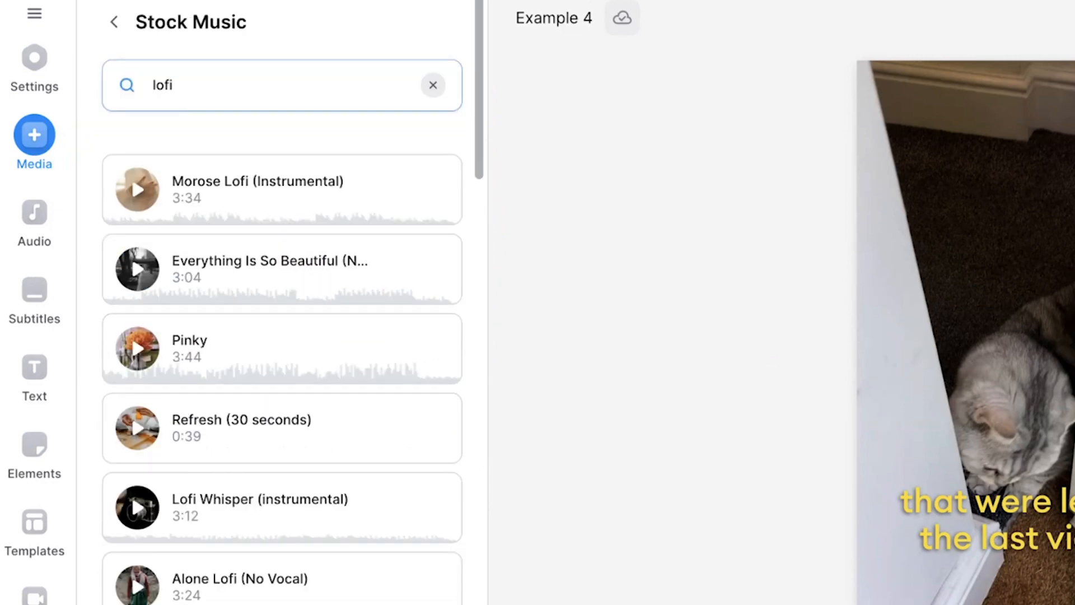
mouse_move(149, 191)
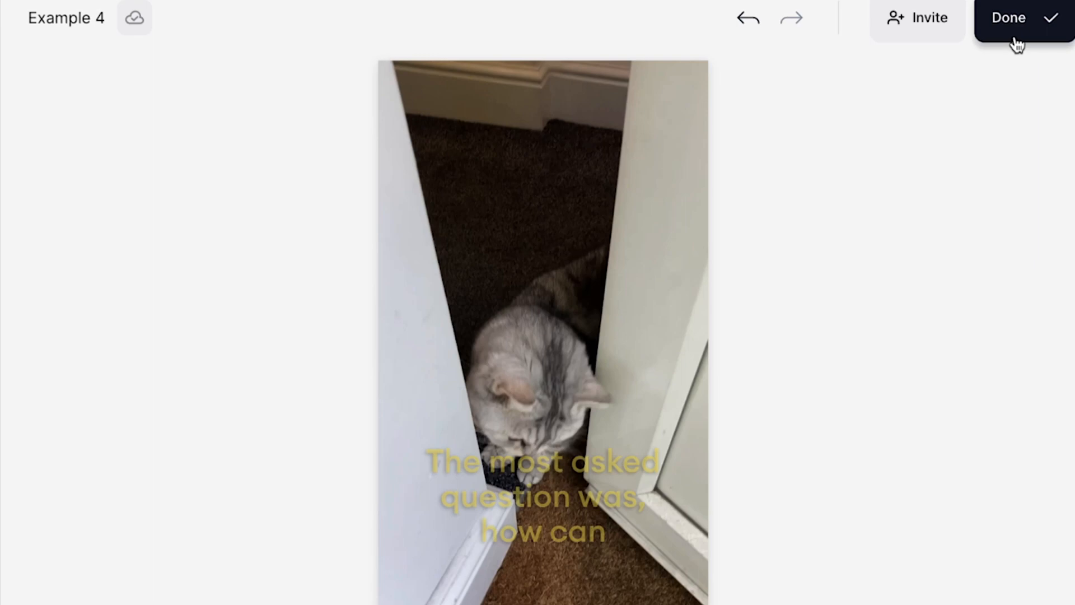
Step: Export the video in HD with Burn Subtitles toggled on
left_click(1008, 17)
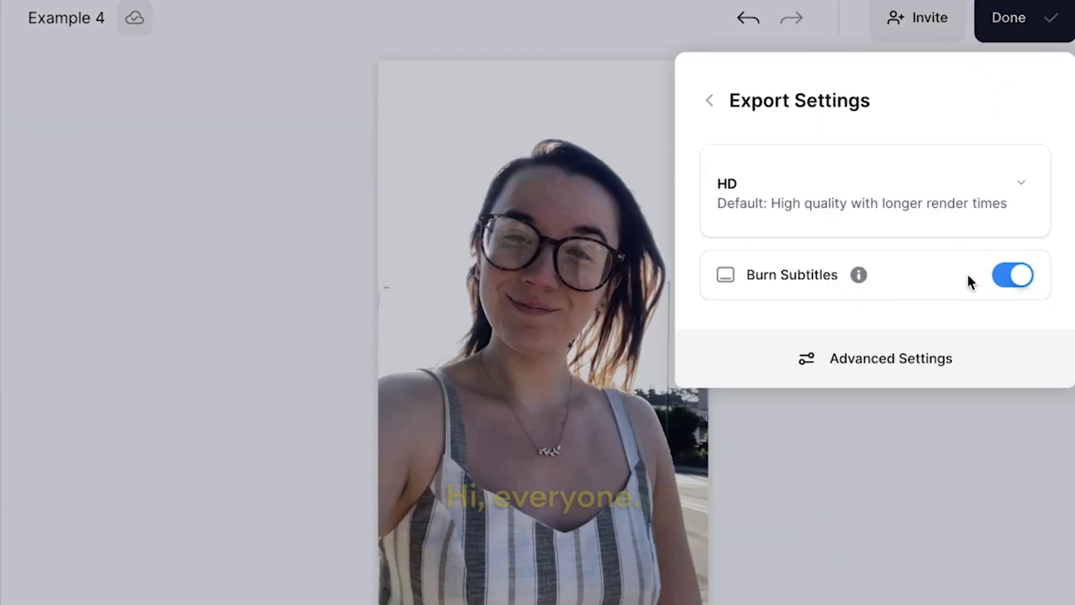
mouse_move(997, 293)
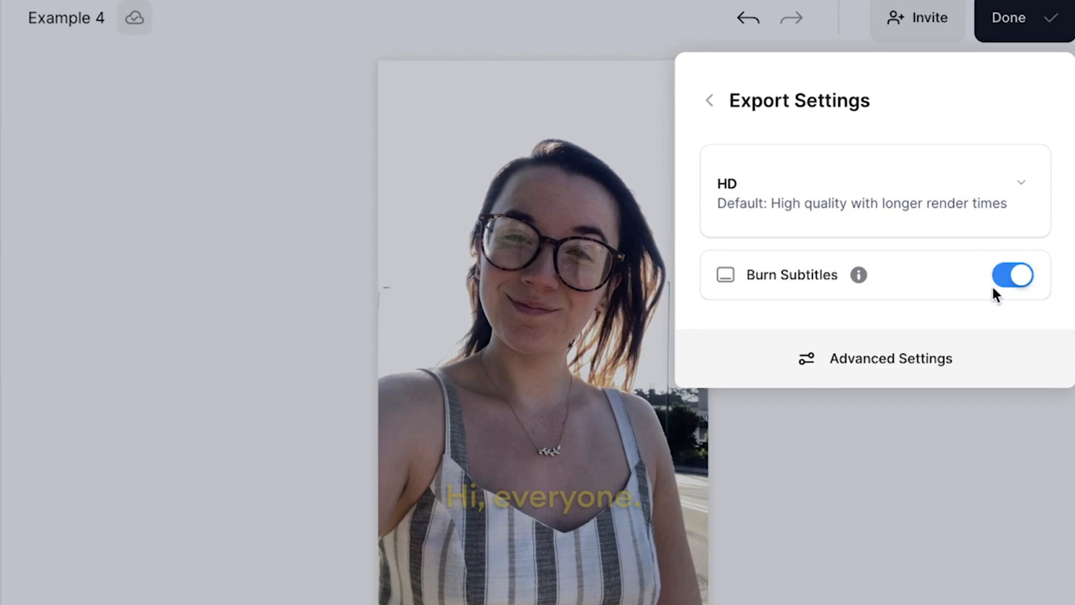
left_click(709, 99)
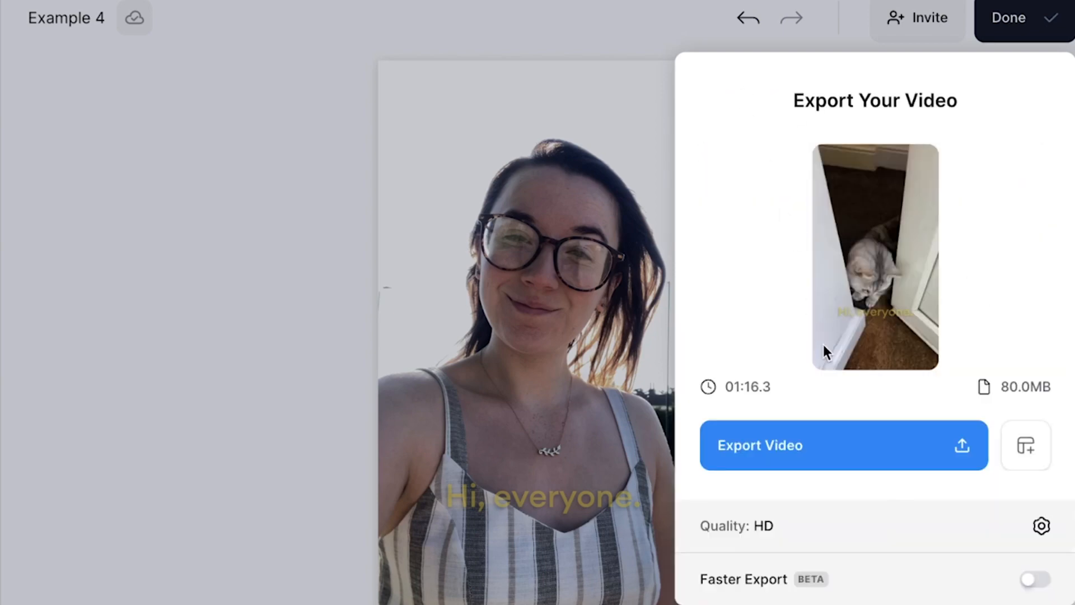
left_click(759, 445)
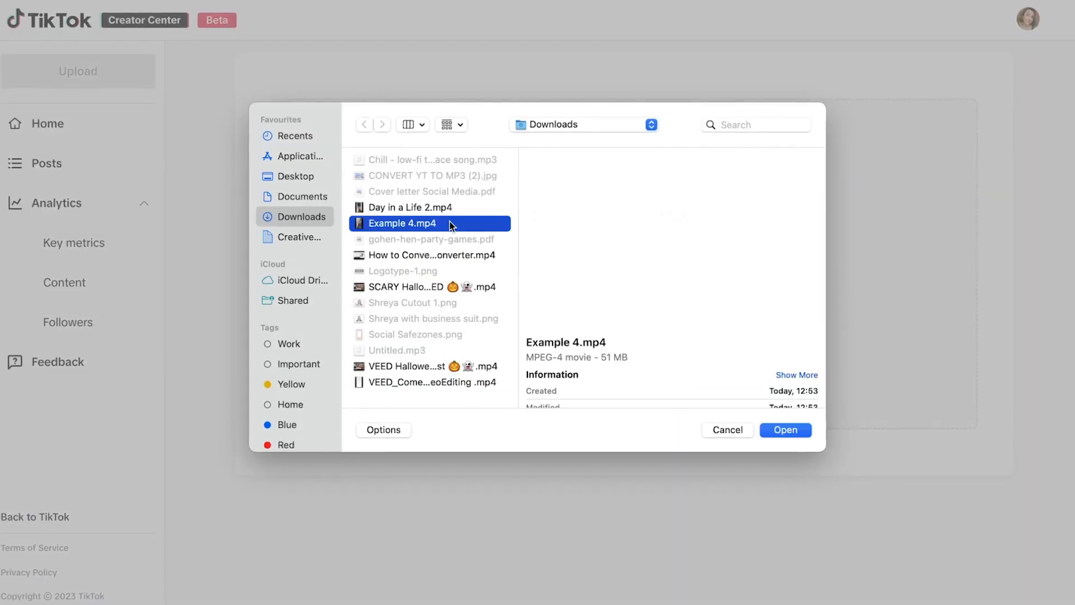
Step: Upload Example 4.mp4 from Downloads with caption 'Would you do this as a second job?! #CatSitter'
left_click(785, 430)
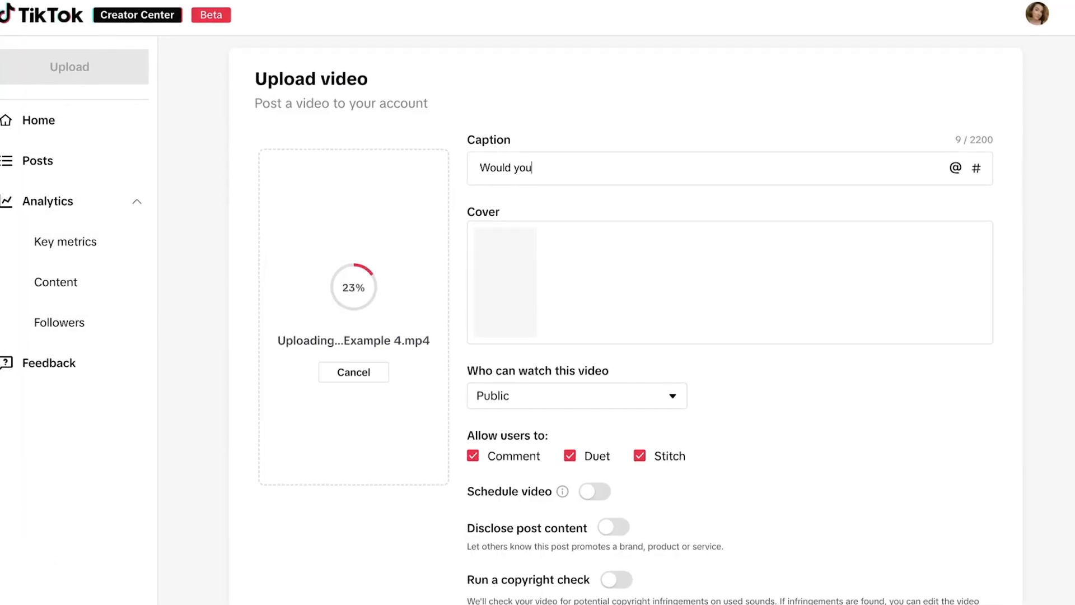
type("do this as a second job?! #CatSitter")
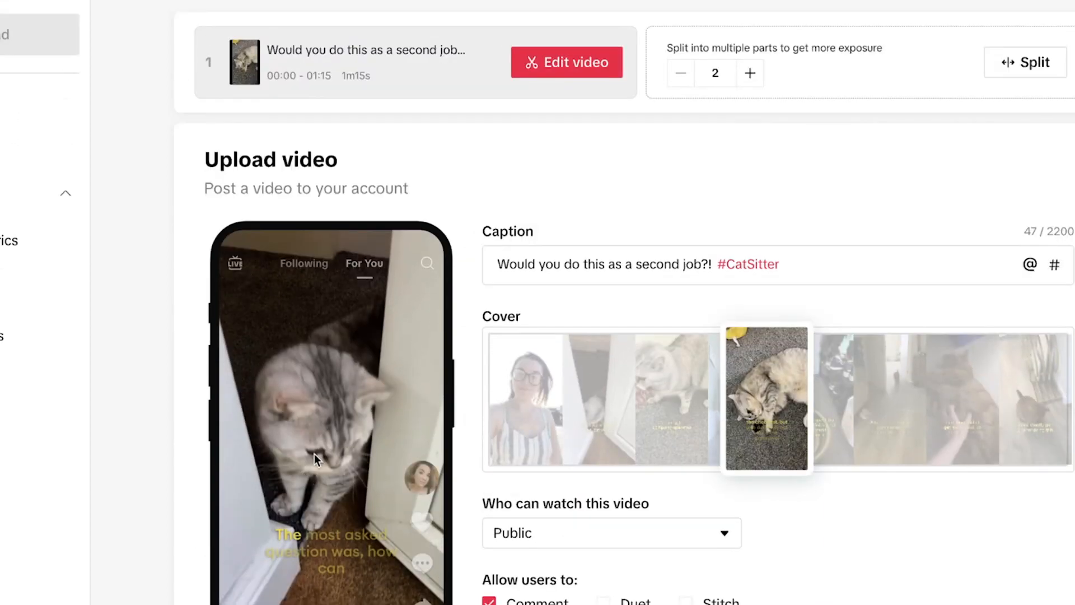
Step: Leave Edit video unchanged, pick a cat frame as cover, keep Public with comments allowed
left_click(566, 63)
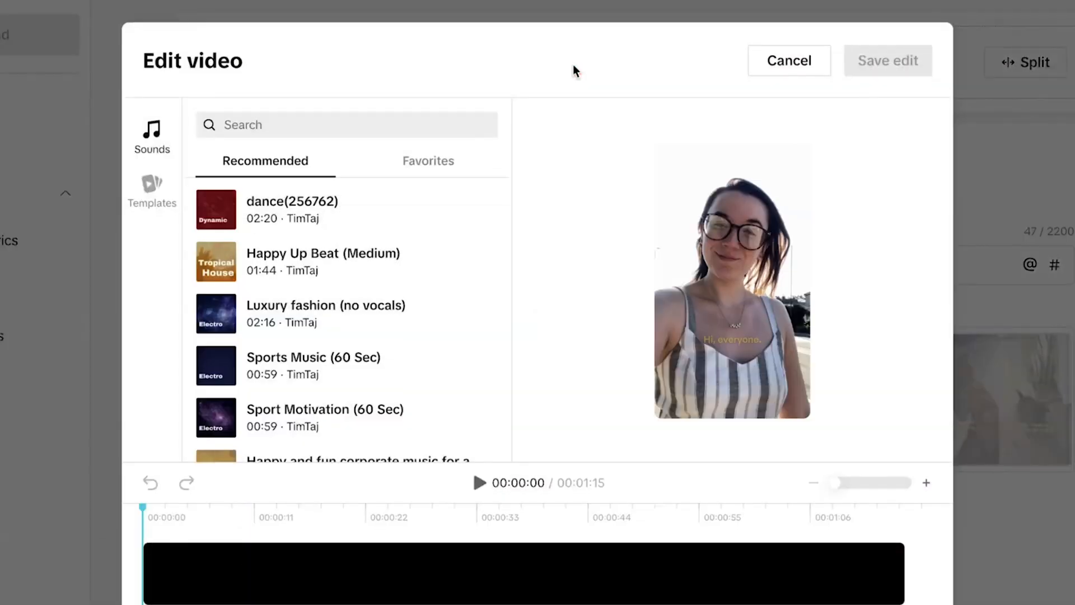
left_click(789, 60)
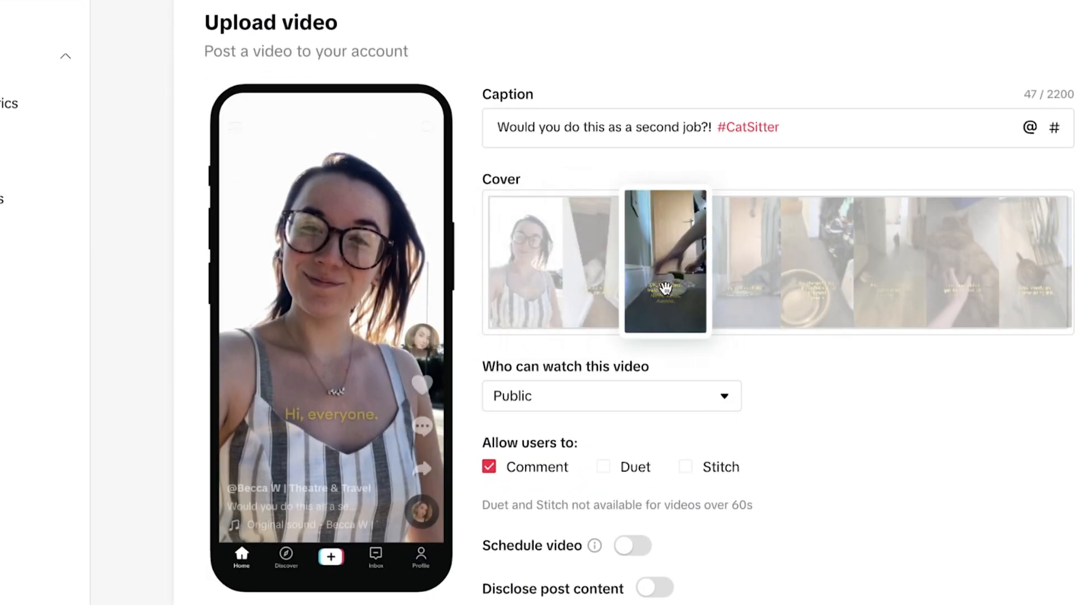
left_click(610, 396)
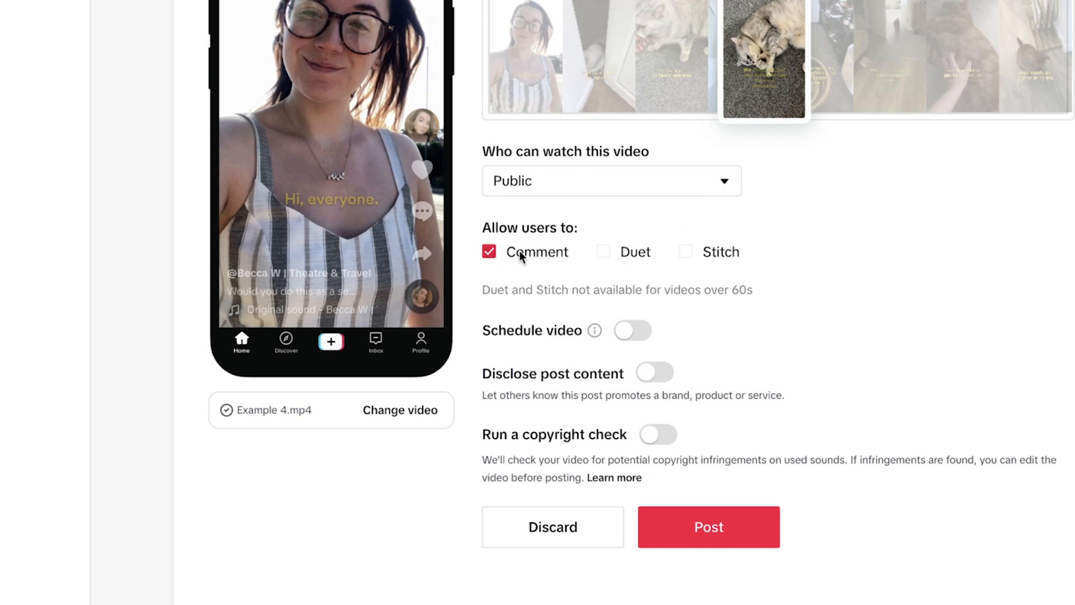
mouse_move(630, 335)
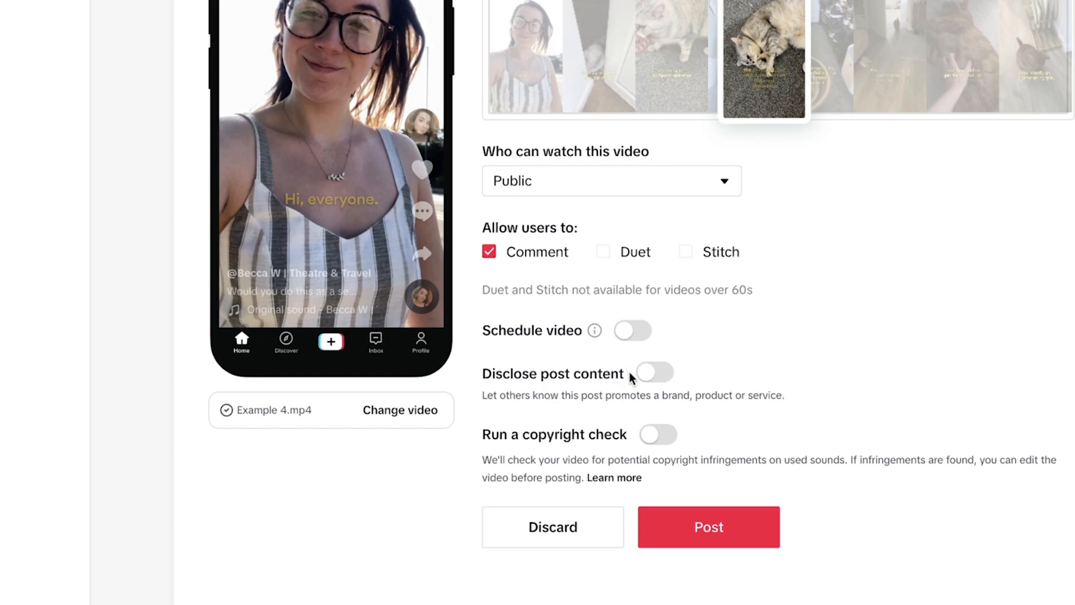
left_click(707, 526)
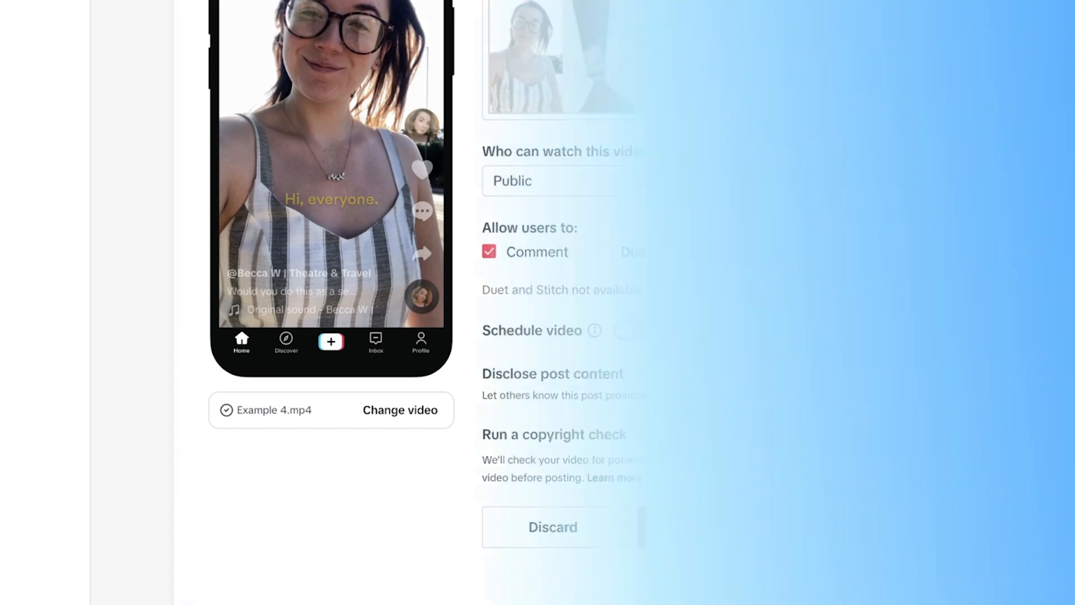